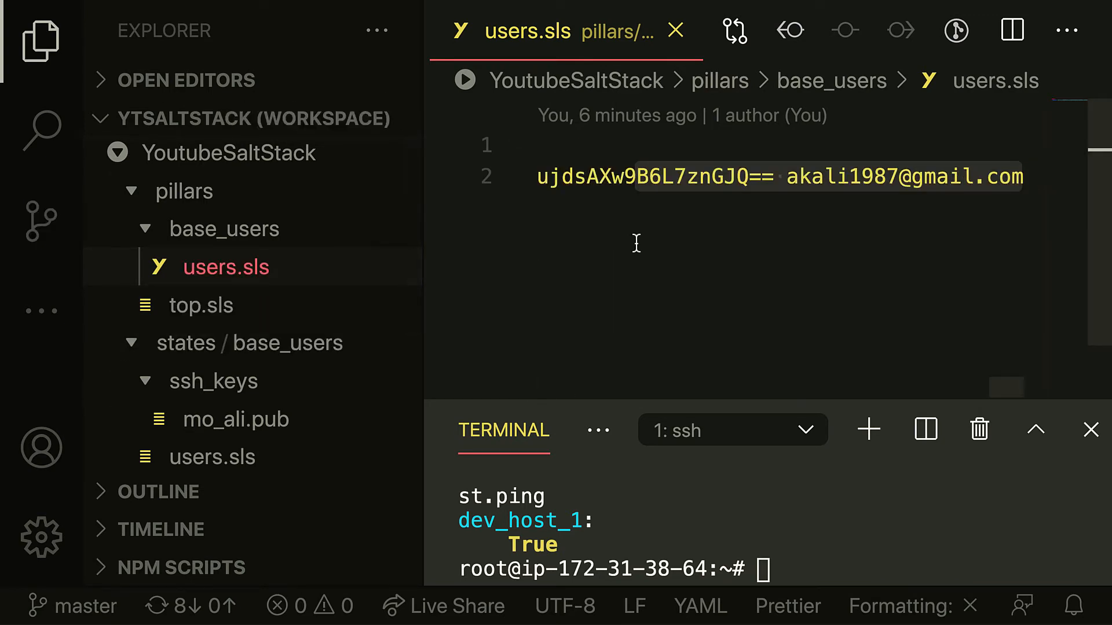
# Focus the terminal to list /srv/salt contents and check git status
pyautogui.click(201, 305)
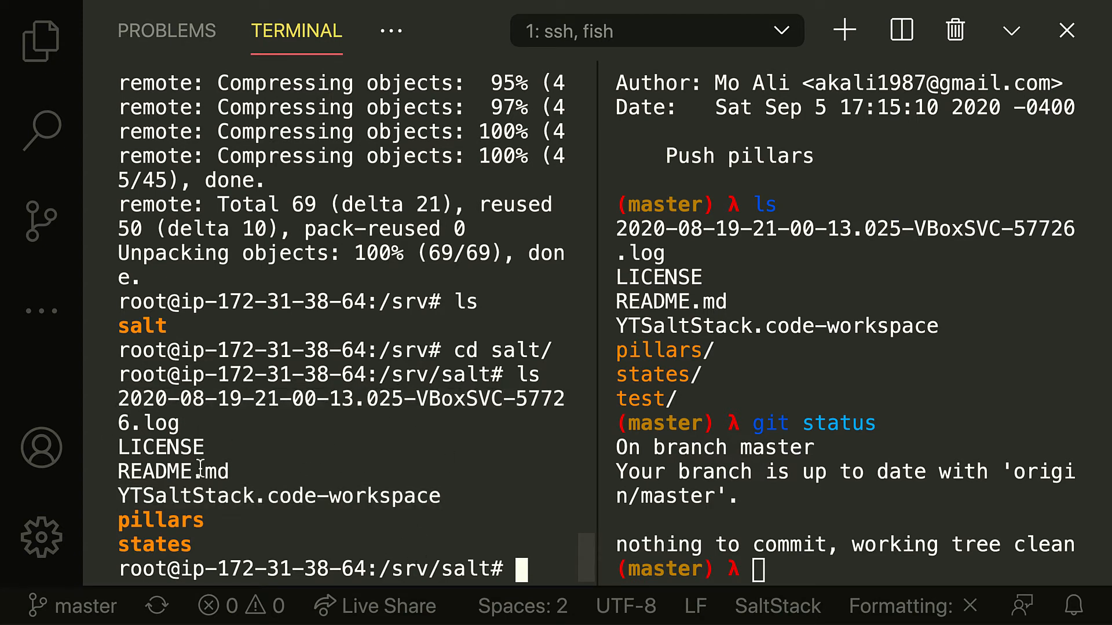
pyautogui.moveTo(409, 455)
pyautogui.write("salt '*' pillar.get users")
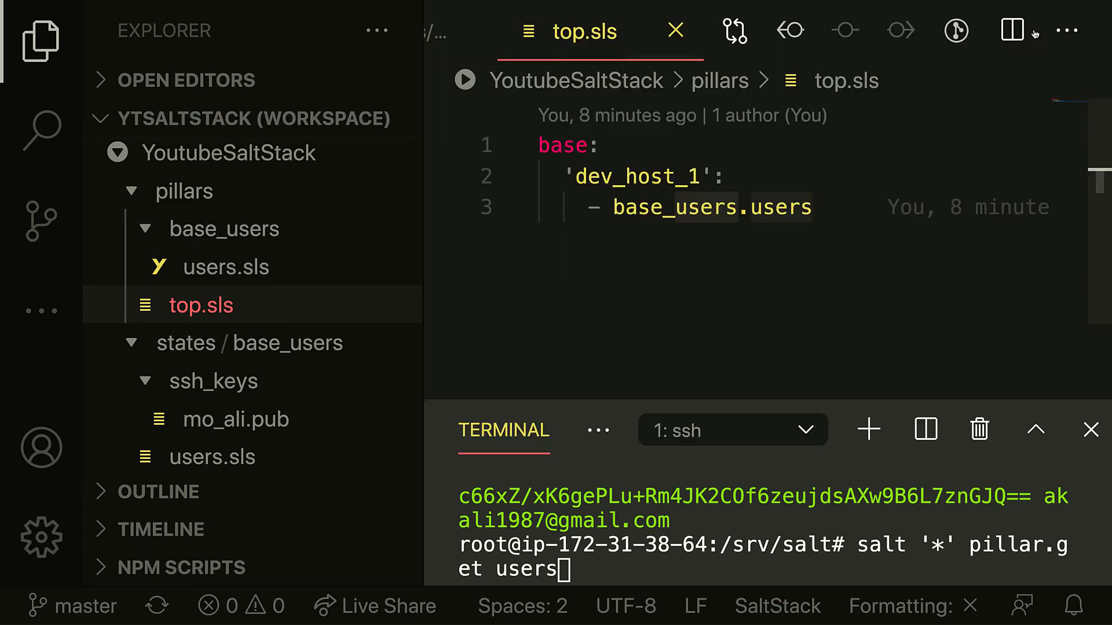
# Show pillars/base_users/users.sls with mo_ali's ssh-rsa key in the editor
pyautogui.click(227, 266)
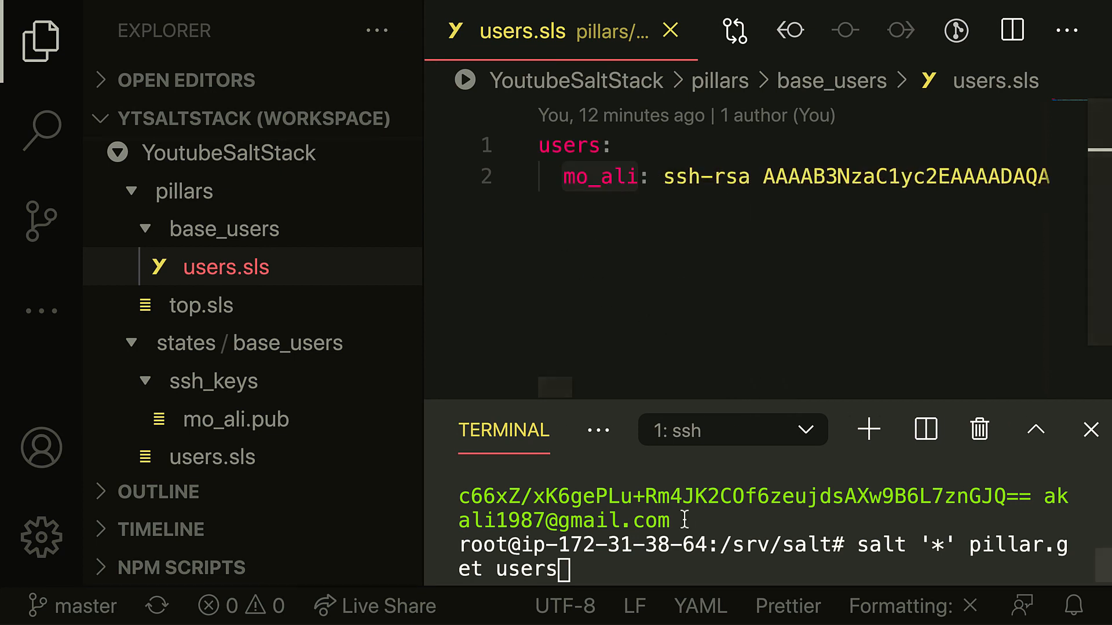